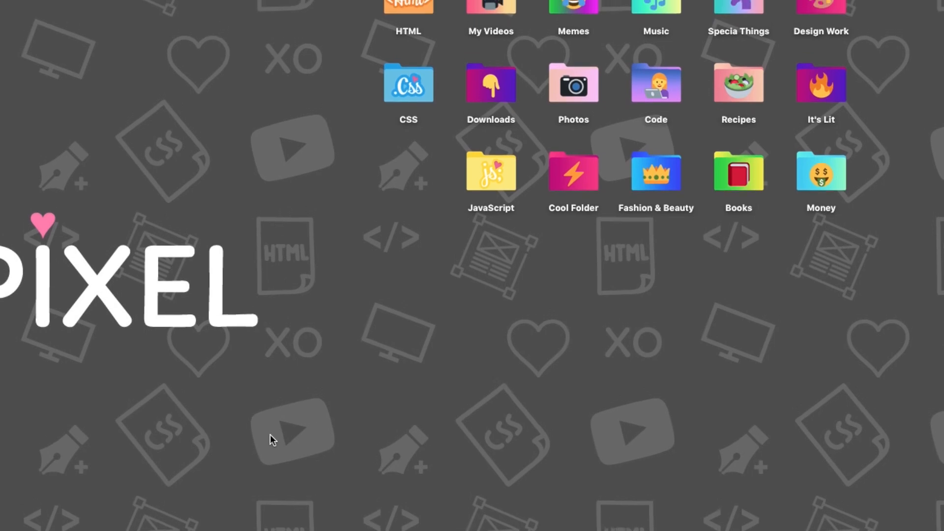
Open the Emoji_Folders_XOPIXEL pack and bring up the context menu for bolt_folder.png.
{"action": "scroll", "scroll_direction": "down", "scroll_amount": 3}
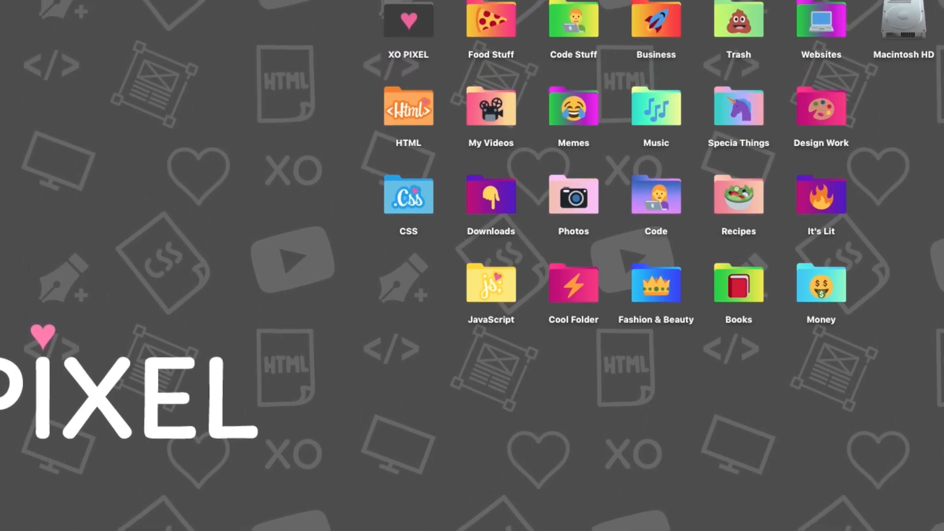
{"action": "scroll", "scroll_direction": "down", "scroll_amount": 3}
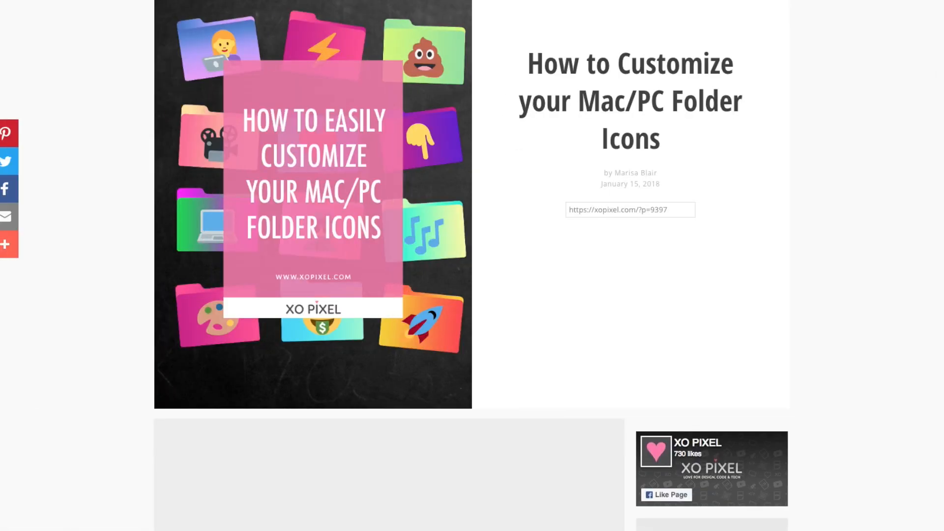
{"action": "scroll", "scroll_direction": "down", "scroll_amount": 3}
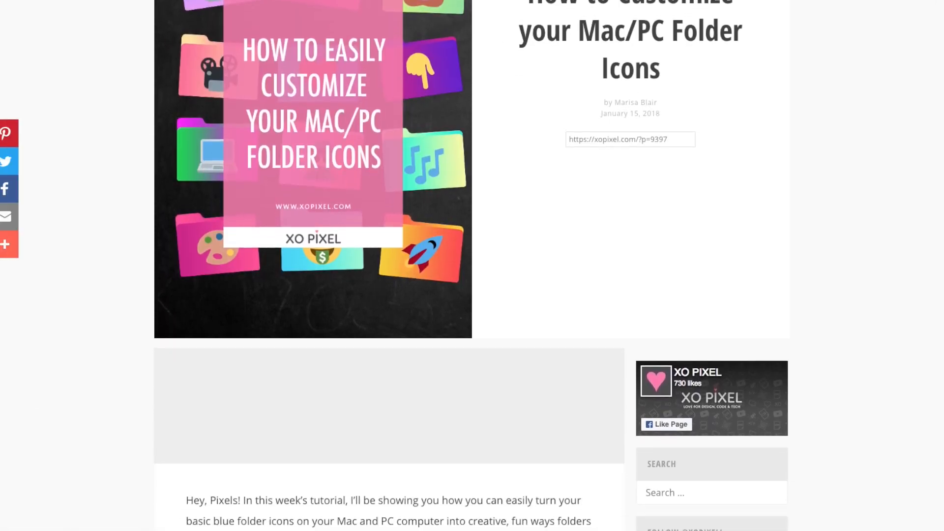
{"action": "scroll", "scroll_direction": "down", "scroll_amount": 3}
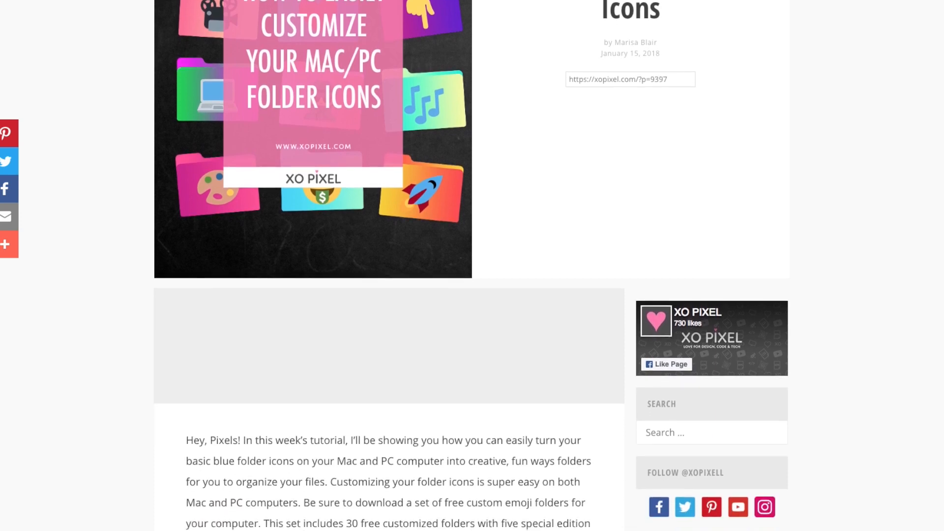
{"action": "scroll", "scroll_direction": "down", "scroll_amount": 3}
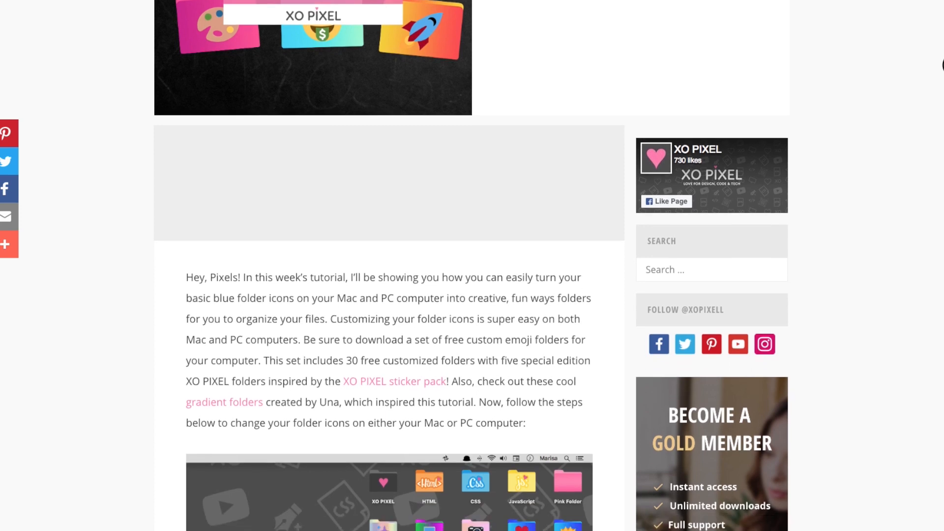
{"action": "scroll", "scroll_direction": "down", "scroll_amount": 3}
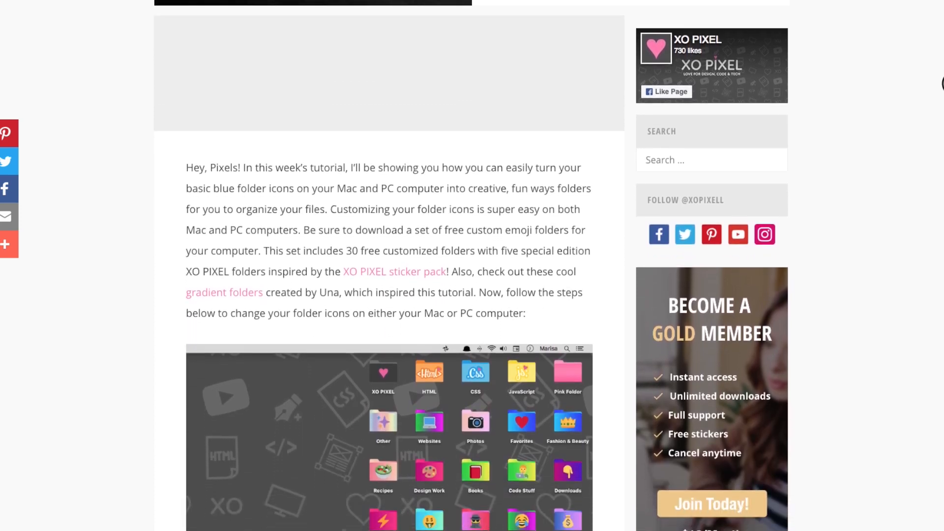
{"action": "scroll", "scroll_direction": "down", "scroll_amount": 3}
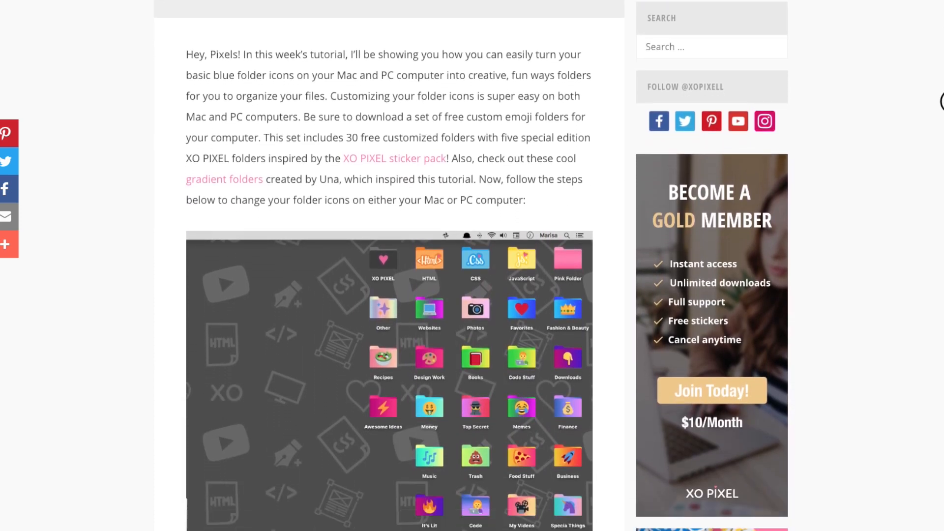
{"action": "scroll", "scroll_direction": "down", "scroll_amount": 3}
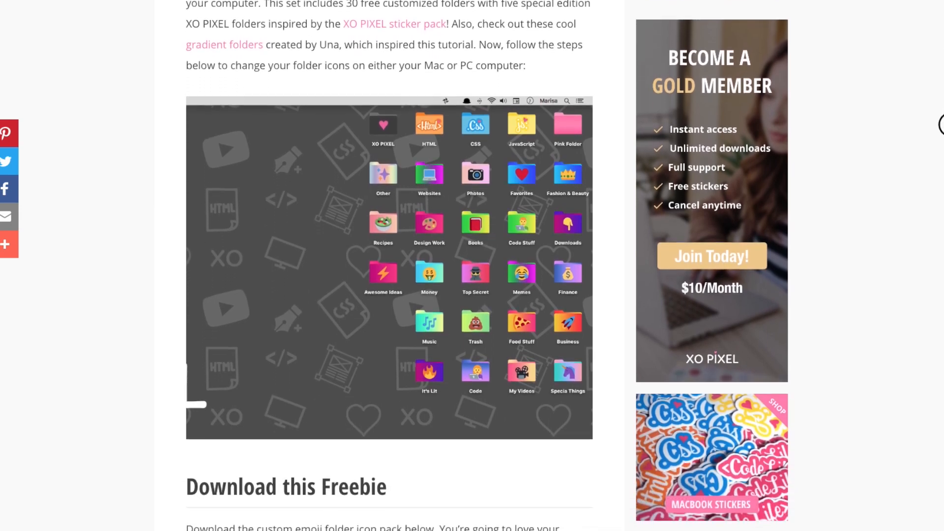
{"action": "scroll", "scroll_direction": "down", "scroll_amount": 3}
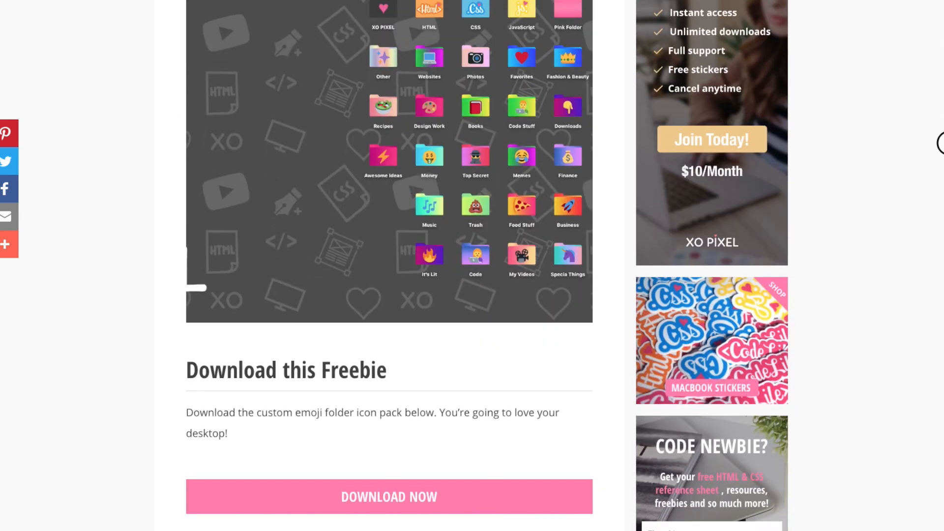
{"action": "scroll", "scroll_direction": "down", "scroll_amount": 3}
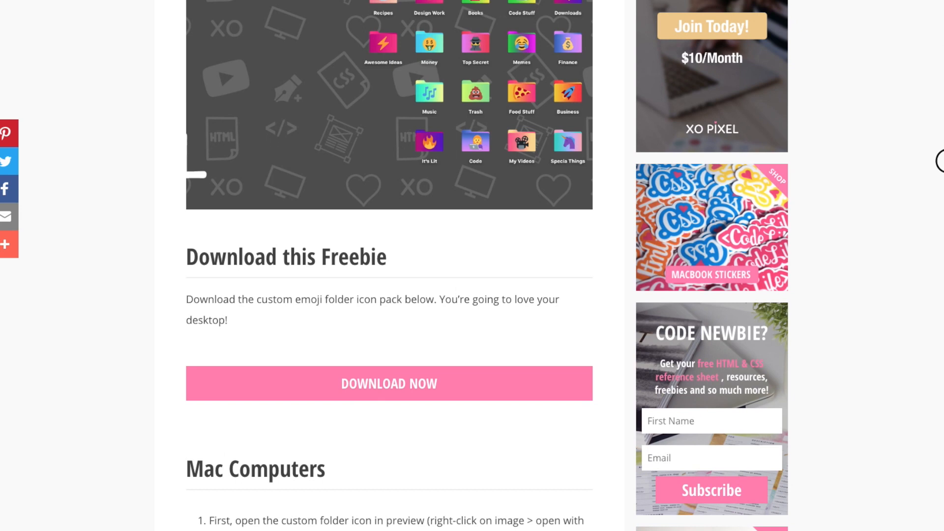
{"action": "scroll", "scroll_direction": "down", "scroll_amount": 3}
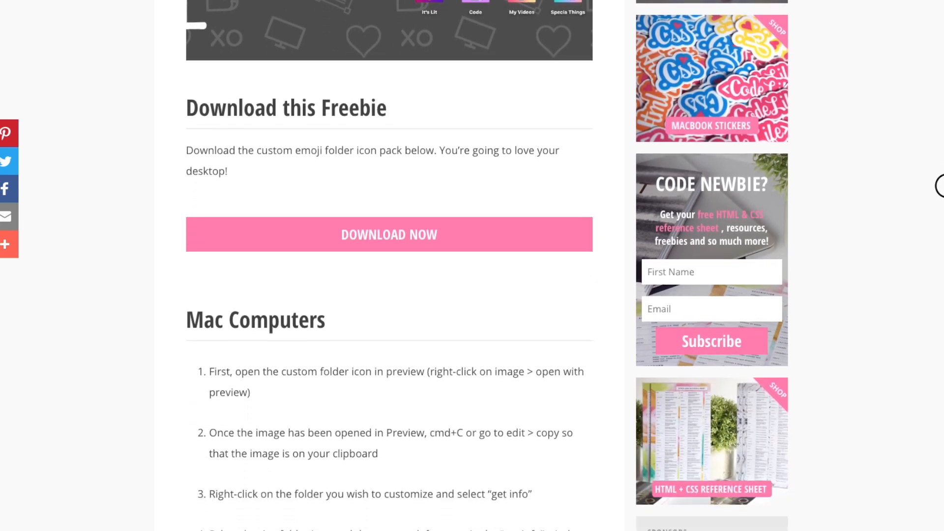
{"action": "scroll", "scroll_direction": "down", "scroll_amount": 3}
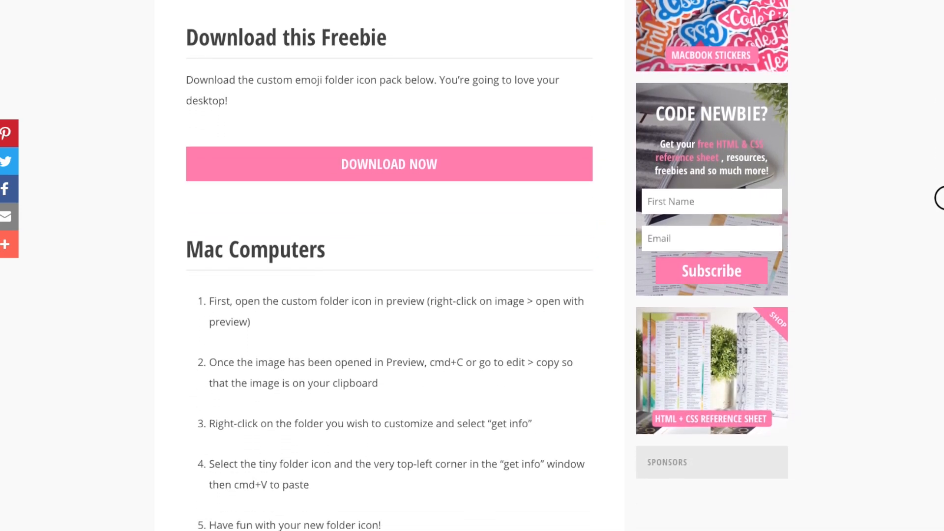
{"action": "scroll", "scroll_direction": "down", "scroll_amount": 3}
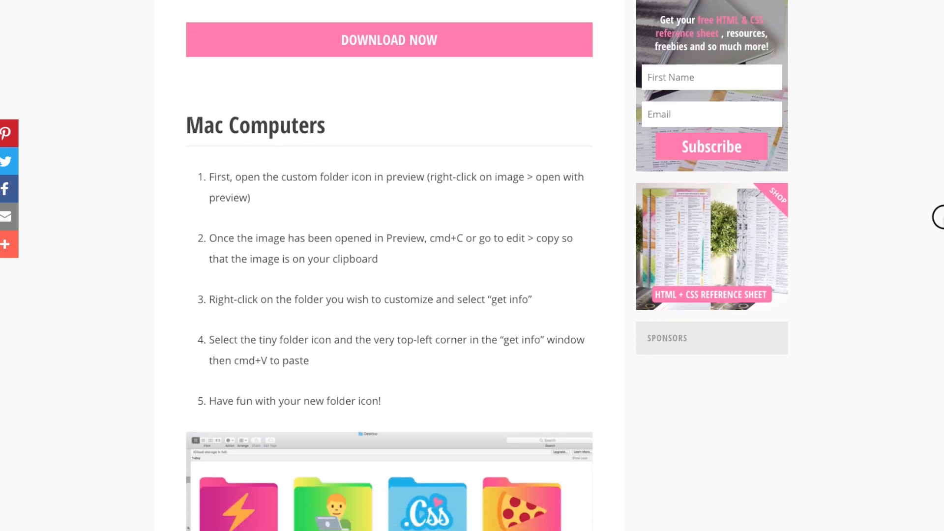
{"action": "scroll", "scroll_direction": "down", "scroll_amount": 3}
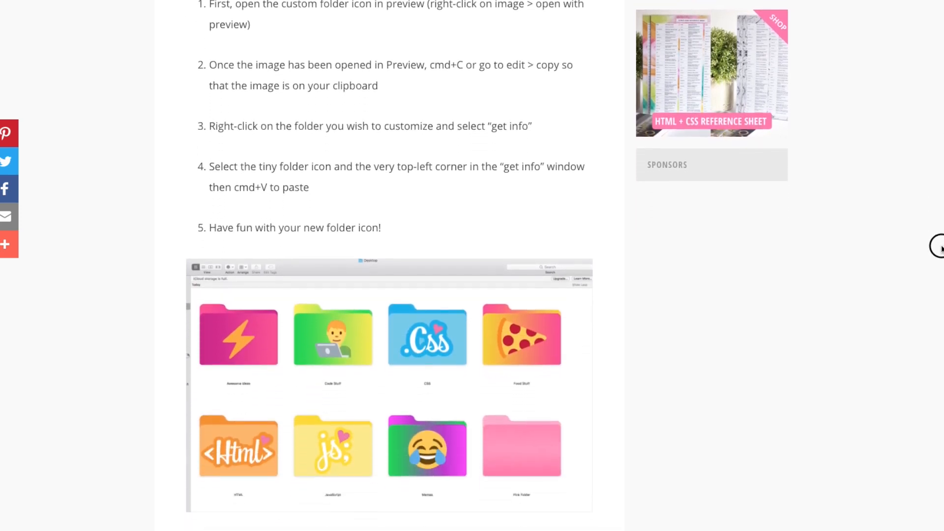
{"action": "scroll", "scroll_direction": "down", "scroll_amount": 3}
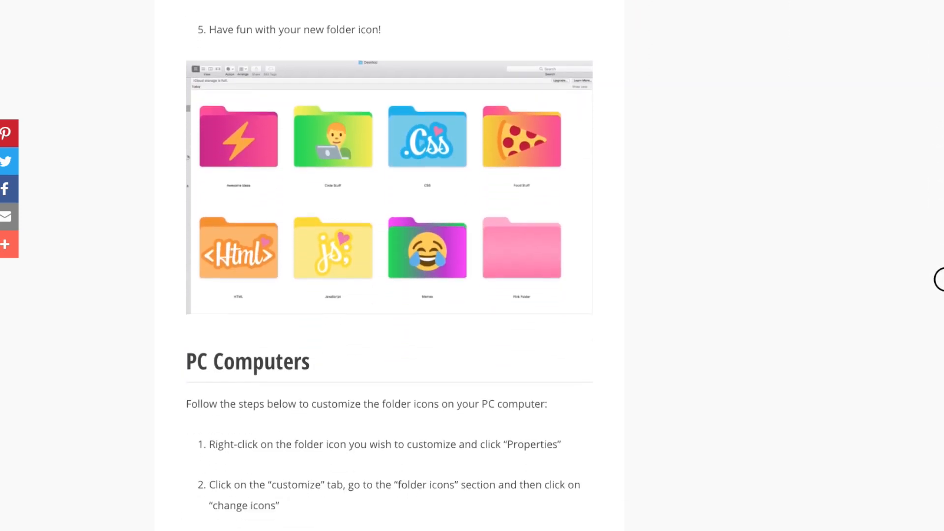
{"action": "scroll", "scroll_direction": "down", "scroll_amount": 3}
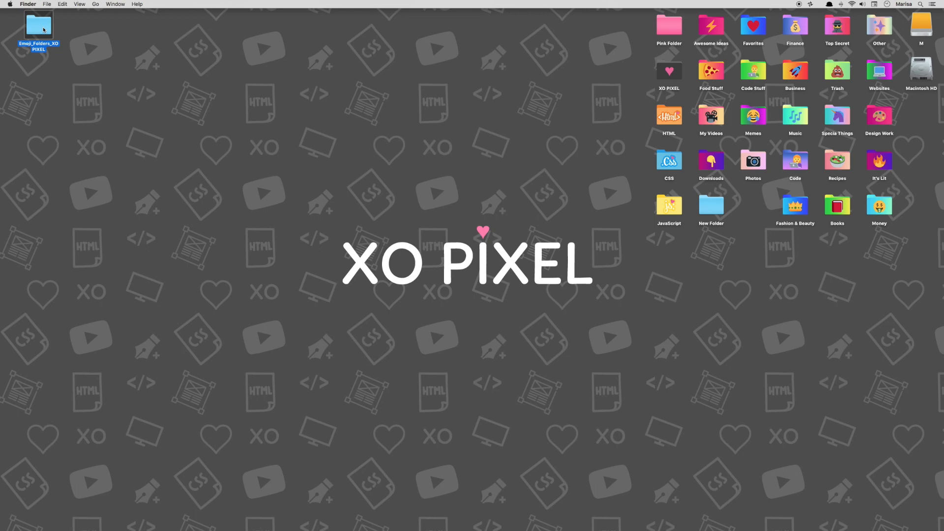
{"action": "double_click", "coordinate": [39, 29]}
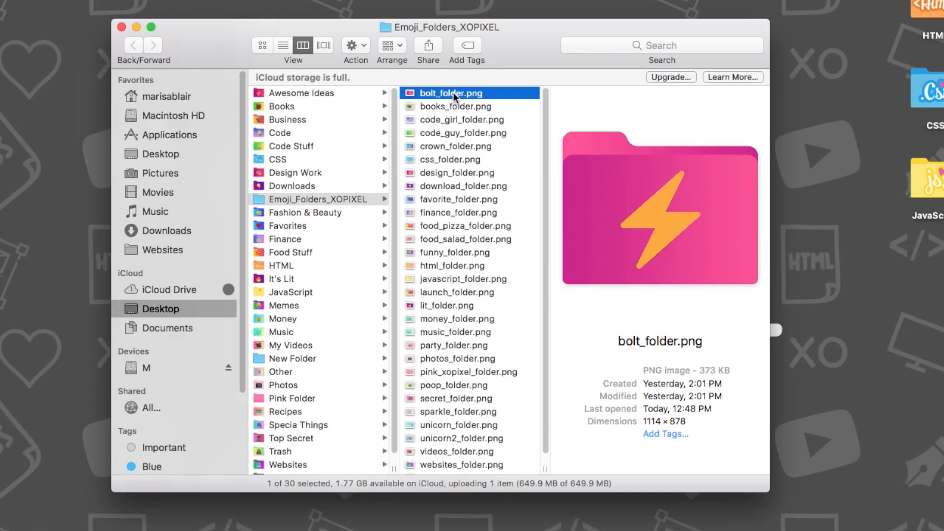
{"action": "right_click", "coordinate": [448, 93]}
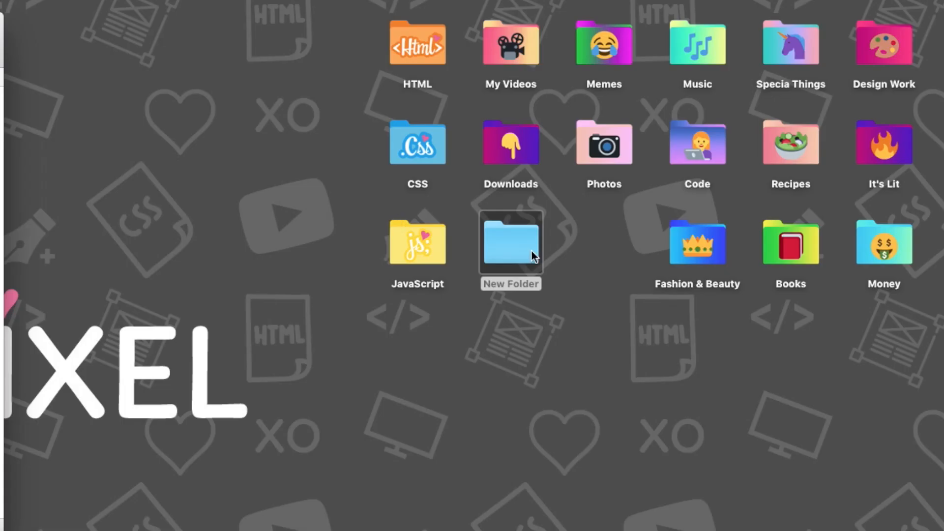
Open the Get Info panel for the blank New Folder on the desktop.
{"action": "right_click", "coordinate": [511, 242]}
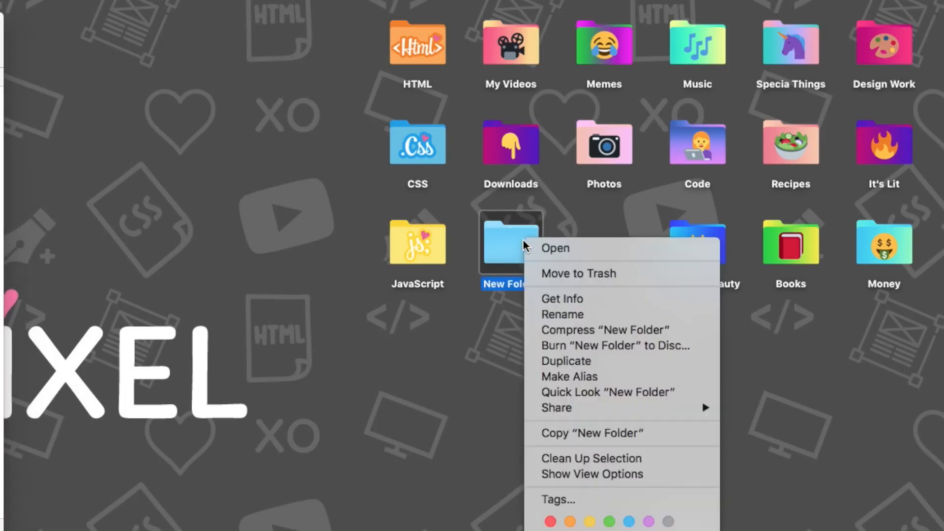
{"action": "mouse_move", "coordinate": [611, 300]}
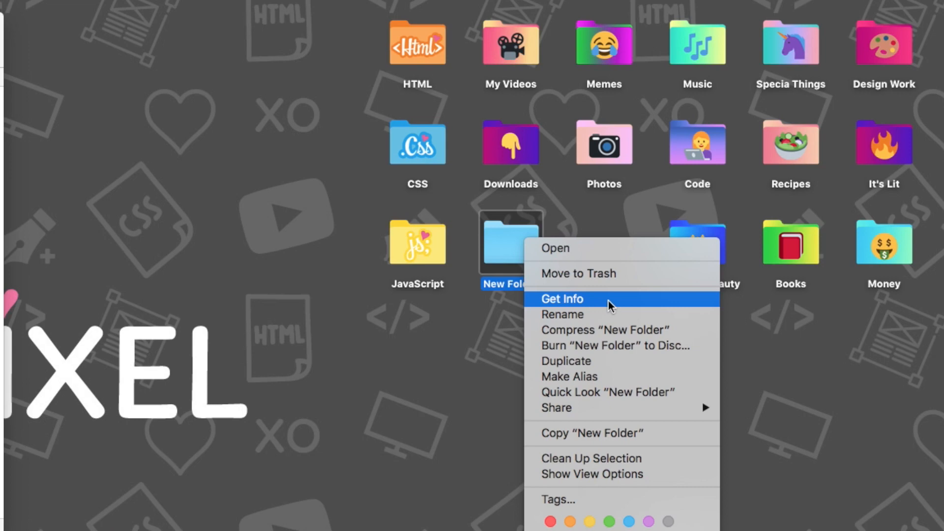
{"action": "left_click", "coordinate": [562, 298]}
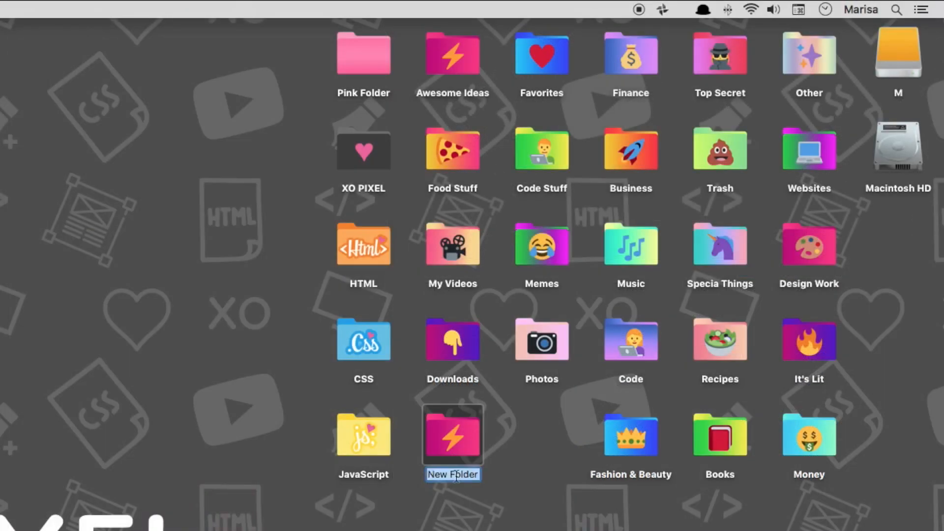
Rename the lightning-bolt folder to 'Cool Folder', then select it.
{"action": "type", "text": "C"}
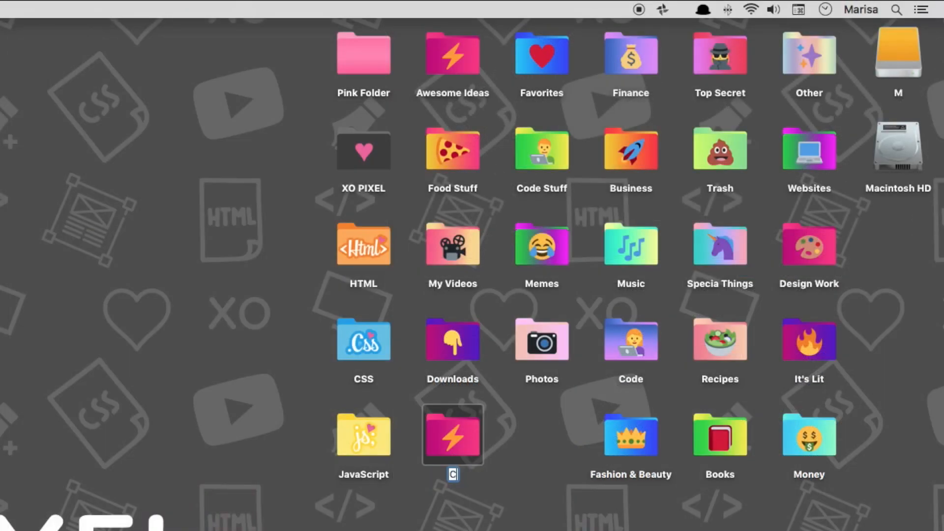
{"action": "type", "text": "Cool Folder"}
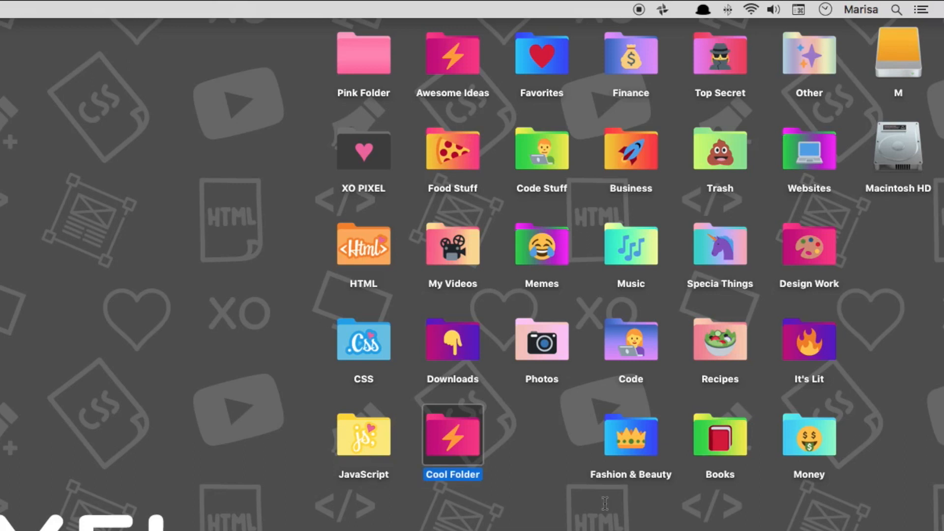
{"action": "left_click", "coordinate": [602, 504]}
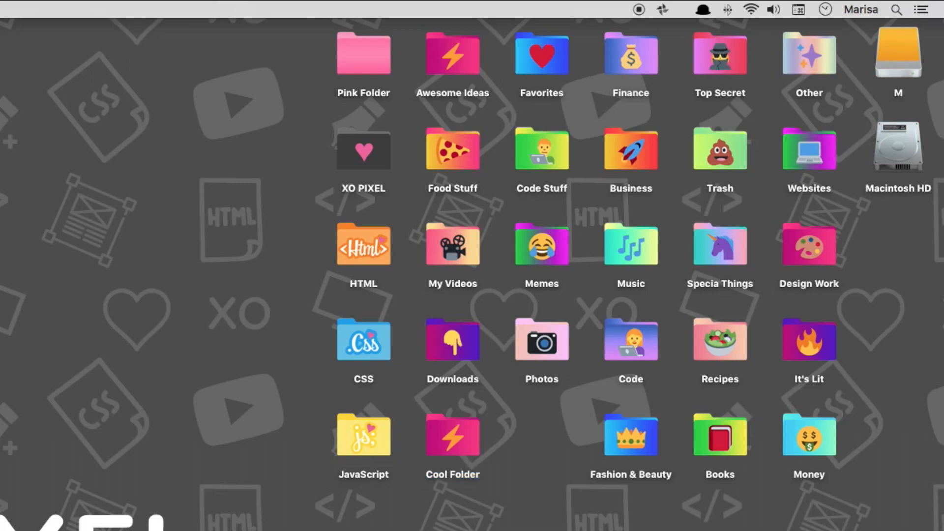
{"action": "left_click", "coordinate": [453, 435]}
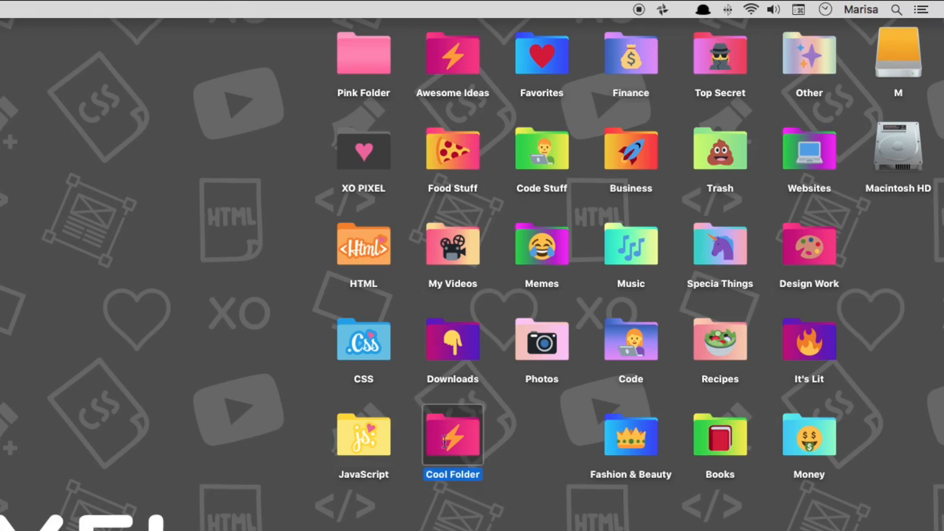